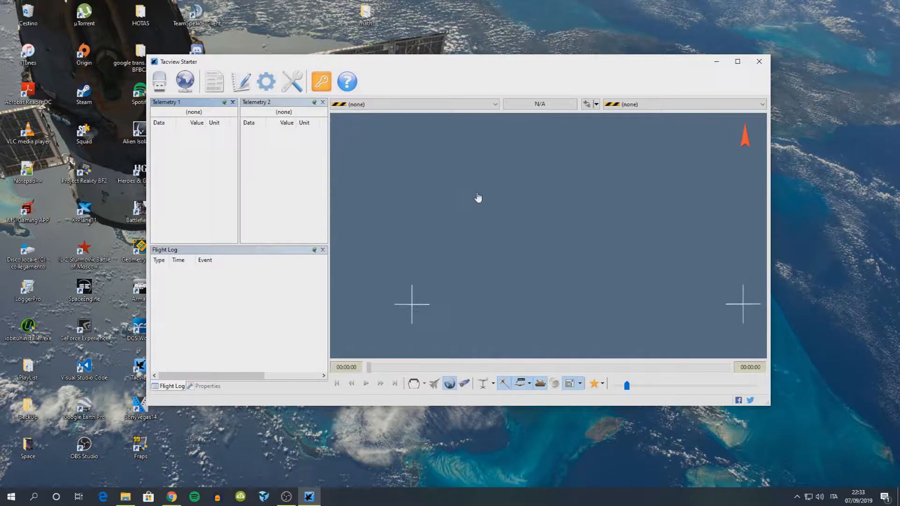
pyautogui.moveTo(471, 222)
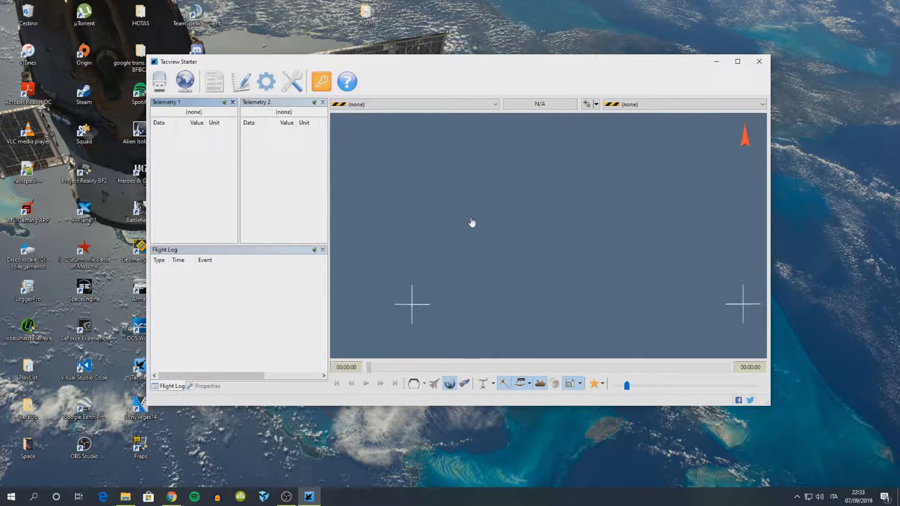
pyautogui.moveTo(497, 256)
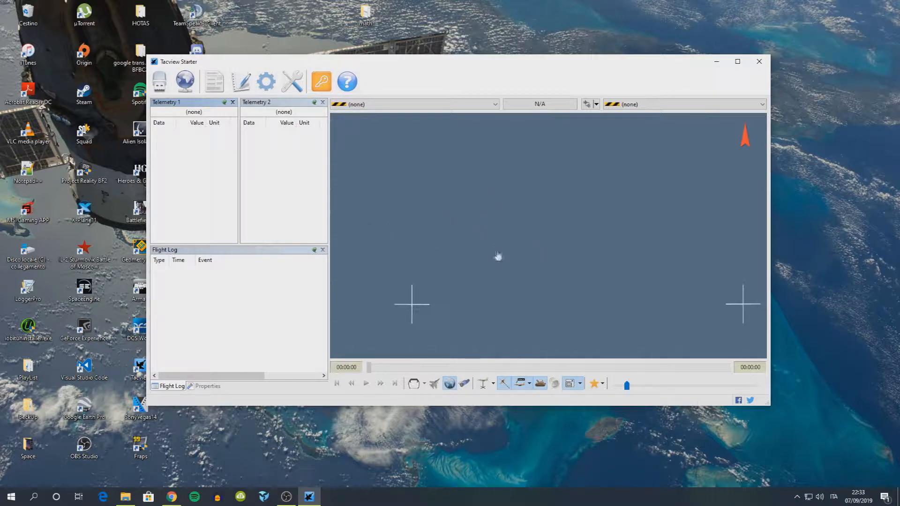
pyautogui.moveTo(423, 246)
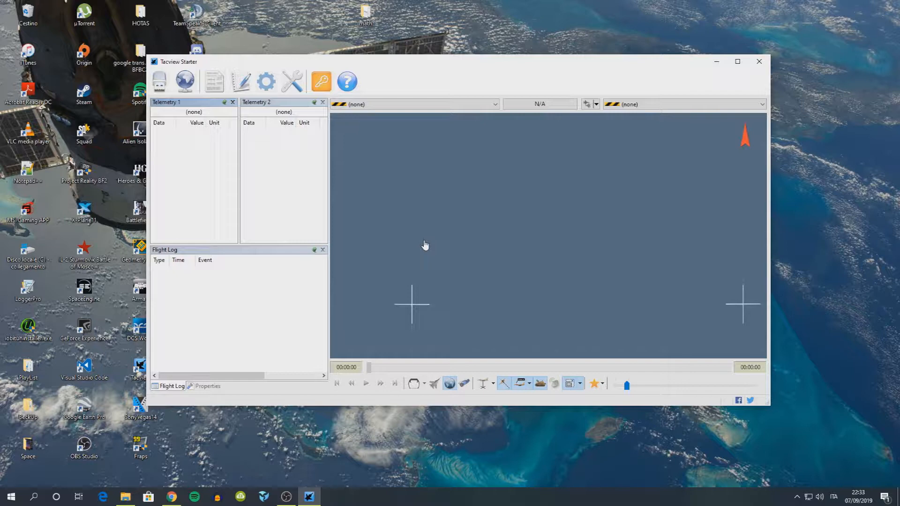
pyautogui.moveTo(529, 228)
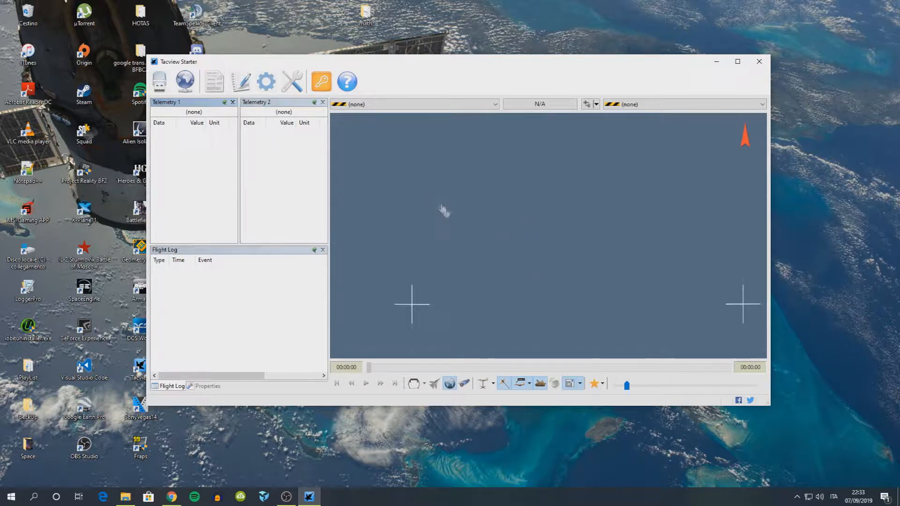
pyautogui.moveTo(441, 183)
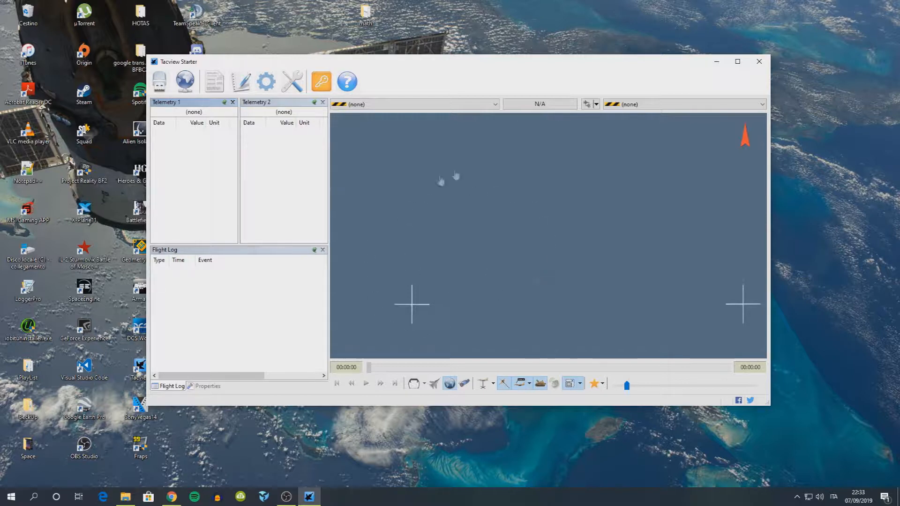
pyautogui.moveTo(545, 208)
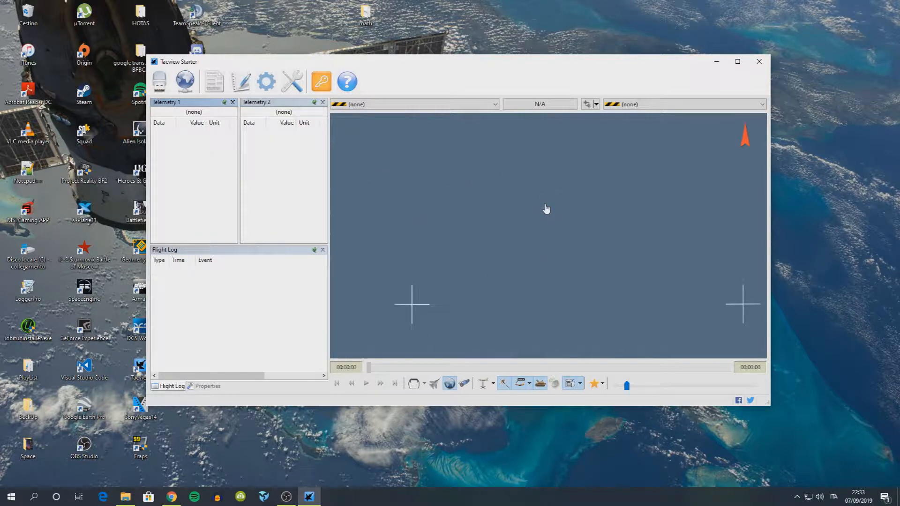
pyautogui.moveTo(373, 150)
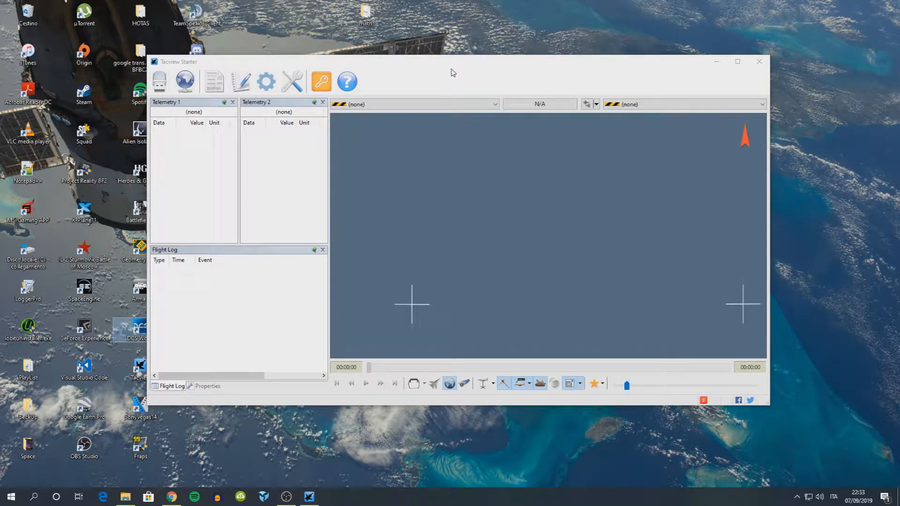
pyautogui.moveTo(446, 313)
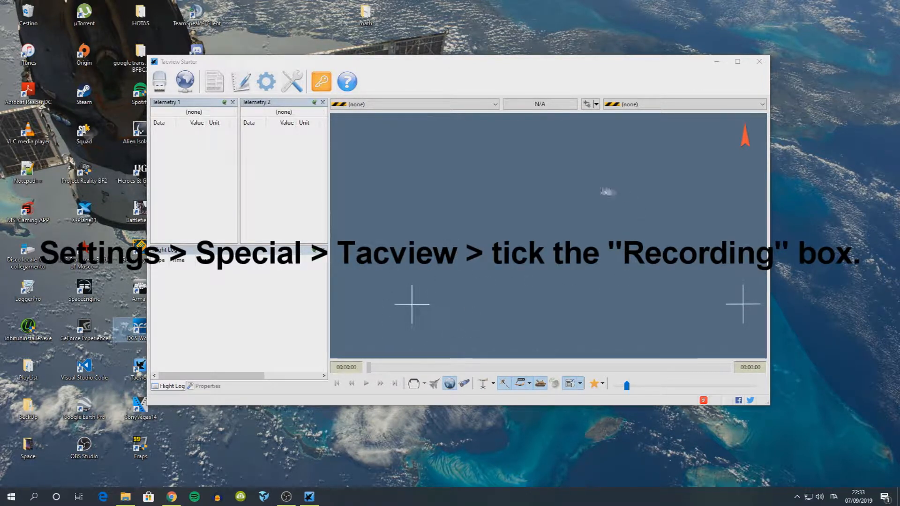
pyautogui.moveTo(487, 137)
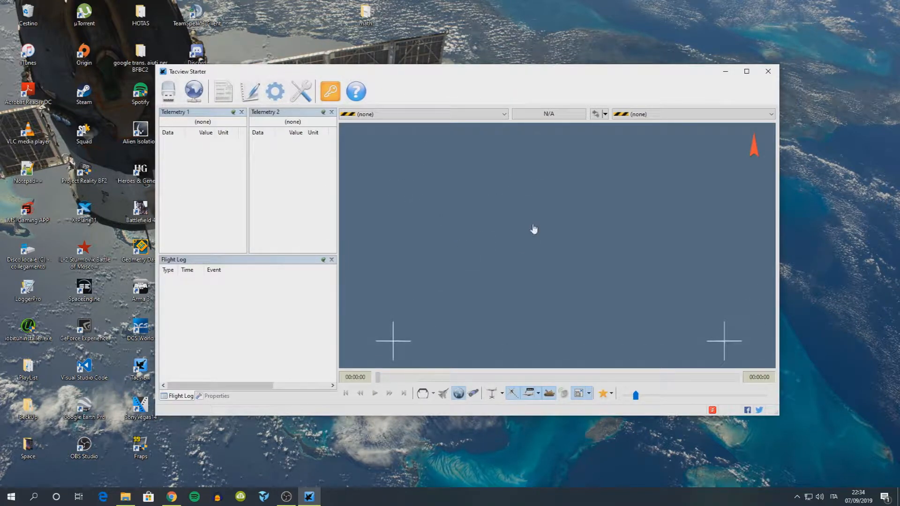
pyautogui.moveTo(490, 247)
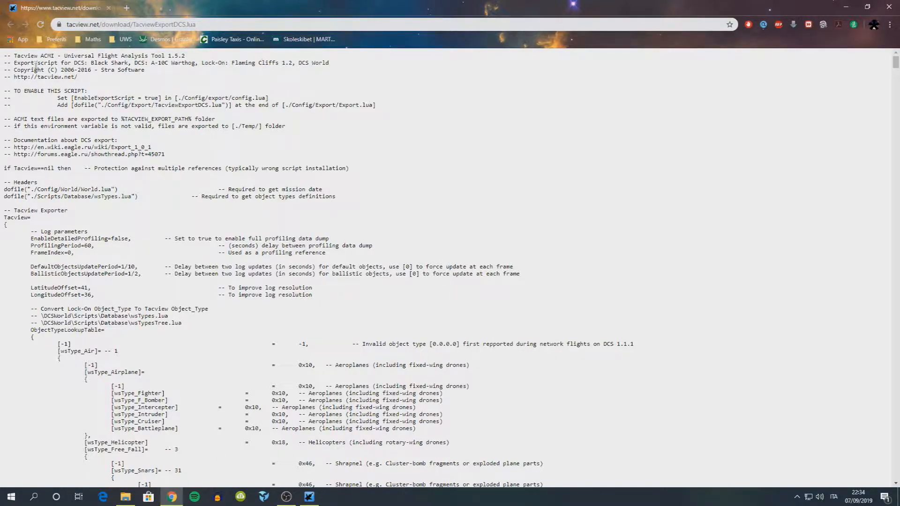
# Step: Scroll to the end of the TacviewExportDCS.lua script to review its final hooks
pyautogui.scroll(-3)
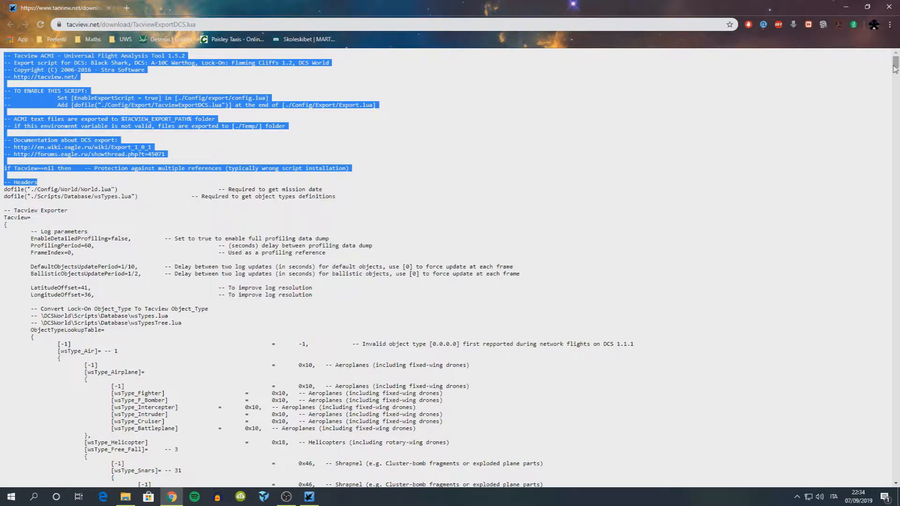
pyautogui.scroll(-3)
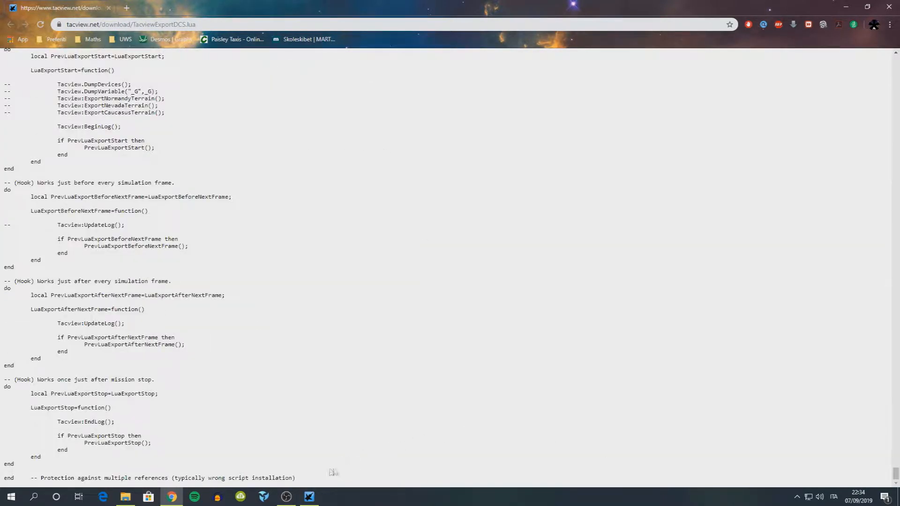
pyautogui.moveTo(860, 4)
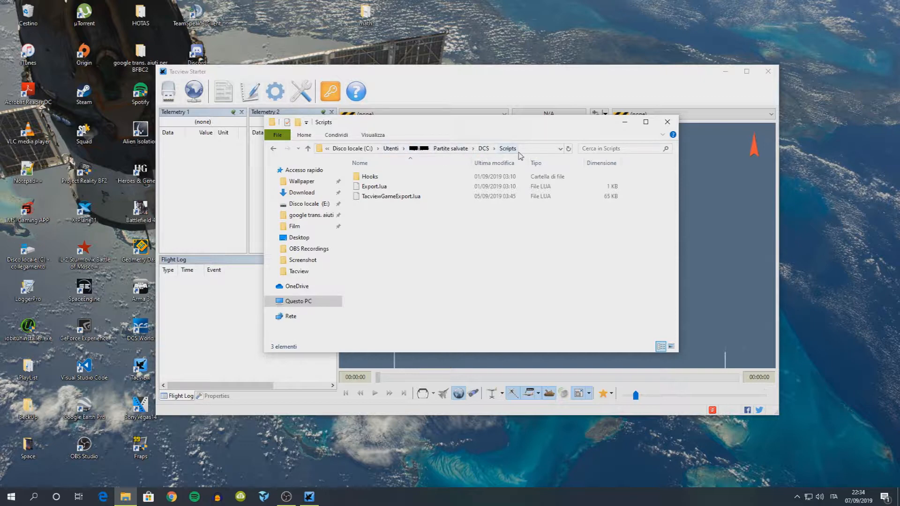
# Step: Select TacviewGameExport.lua in the DCS Scripts folder
pyautogui.click(391, 196)
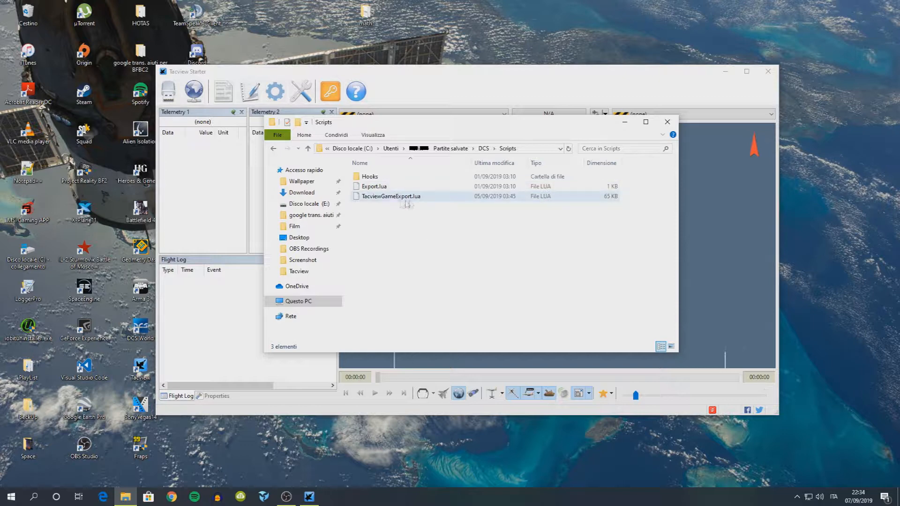
pyautogui.click(392, 196)
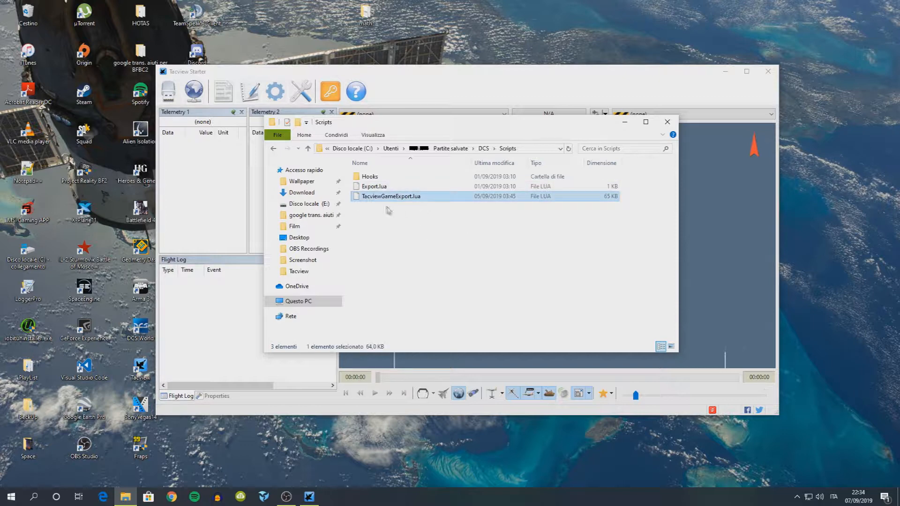
pyautogui.moveTo(390, 196)
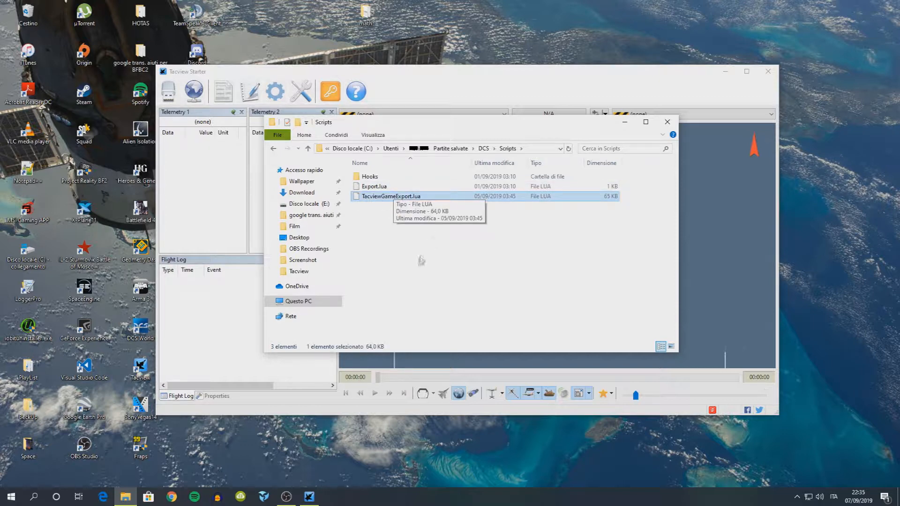
pyautogui.moveTo(446, 211)
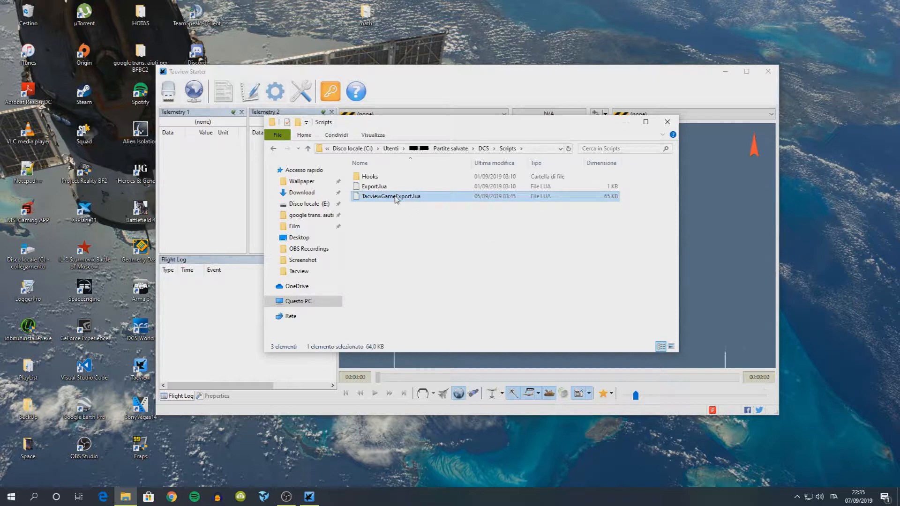
# Step: Open TacviewGameExport.lua with Notepad++, keeping it as the default app for .lua files
pyautogui.rightClick(391, 196)
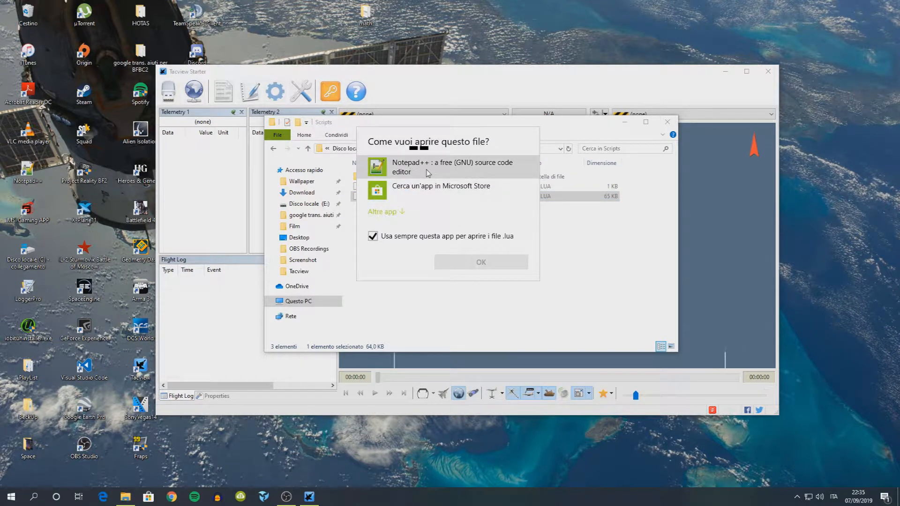
pyautogui.click(451, 167)
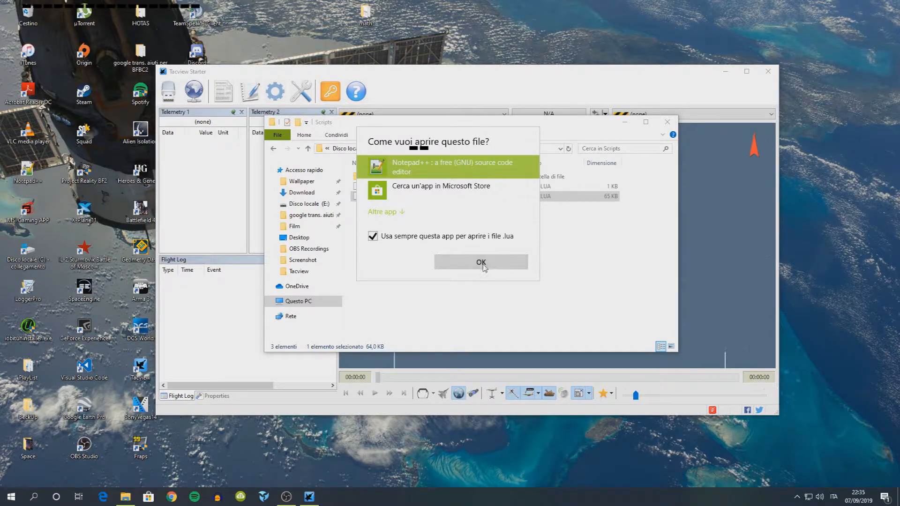
pyautogui.click(480, 263)
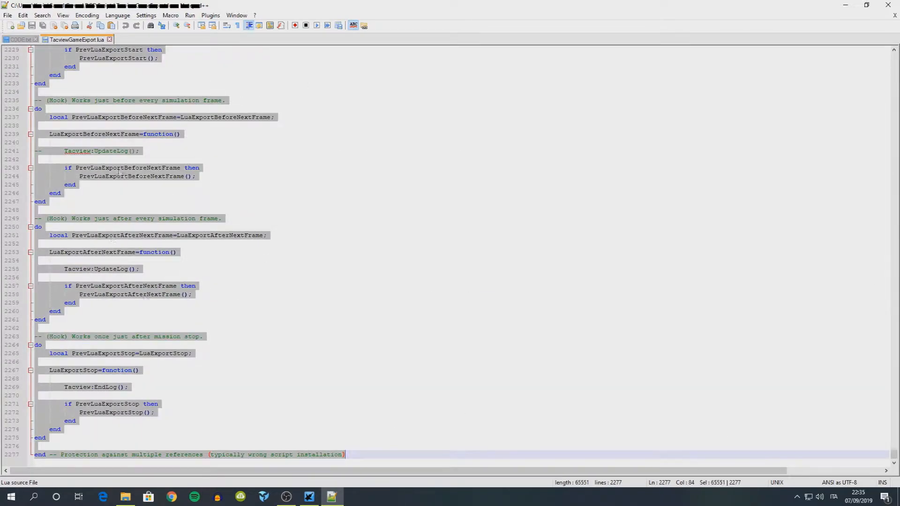
pyautogui.moveTo(206, 297)
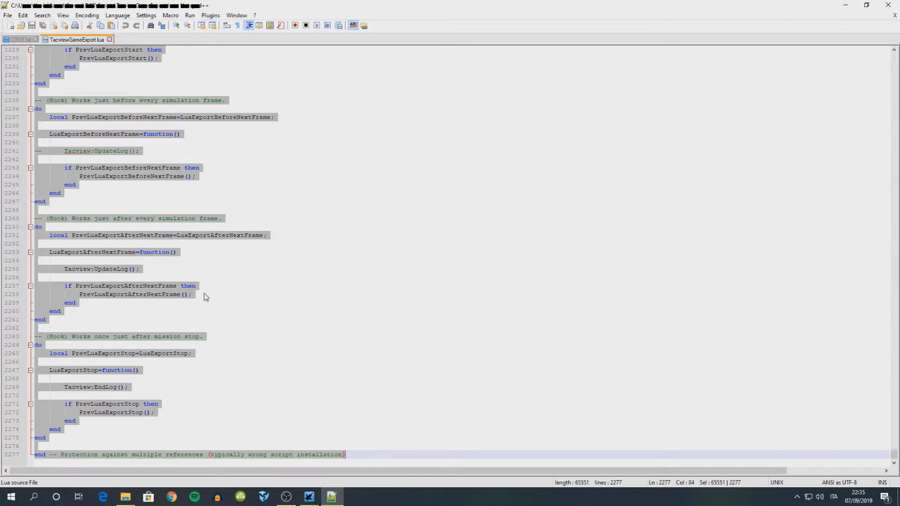
pyautogui.moveTo(452, 301)
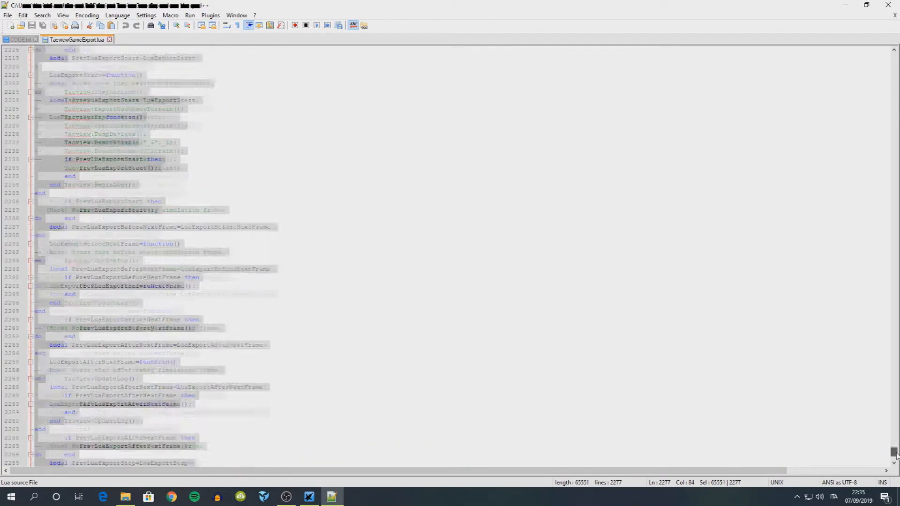
# Step: Review the pasted export script in Notepad++ and close the editor
pyautogui.scroll(-3)
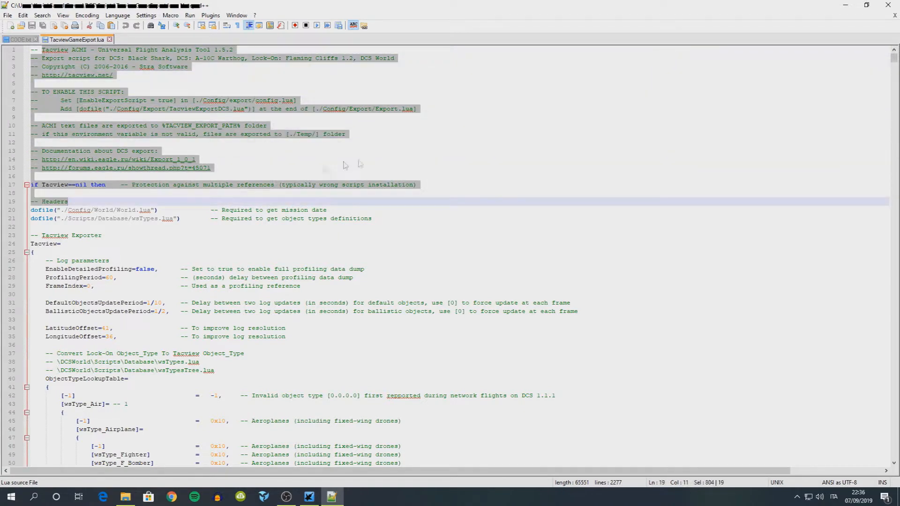
pyautogui.click(22, 39)
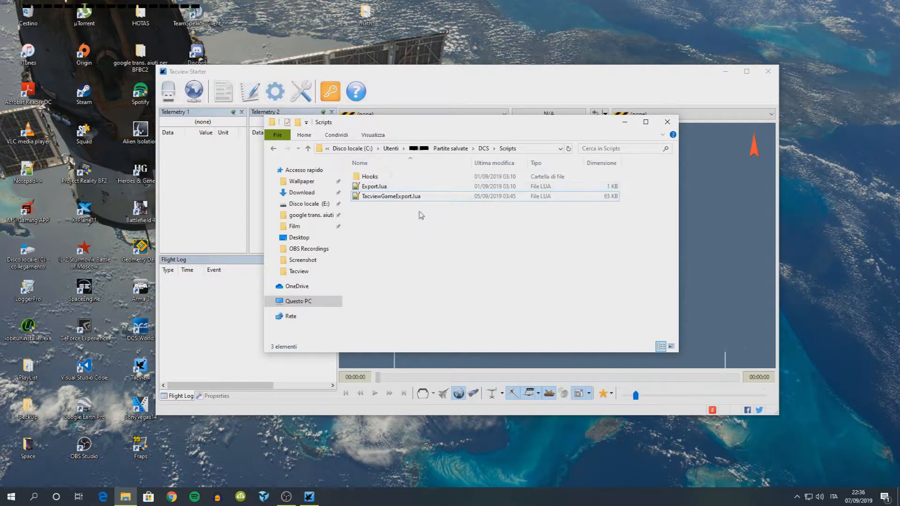
# Step: Close the Scripts folder window and bring the Tacview Starter window to the front
pyautogui.click(666, 122)
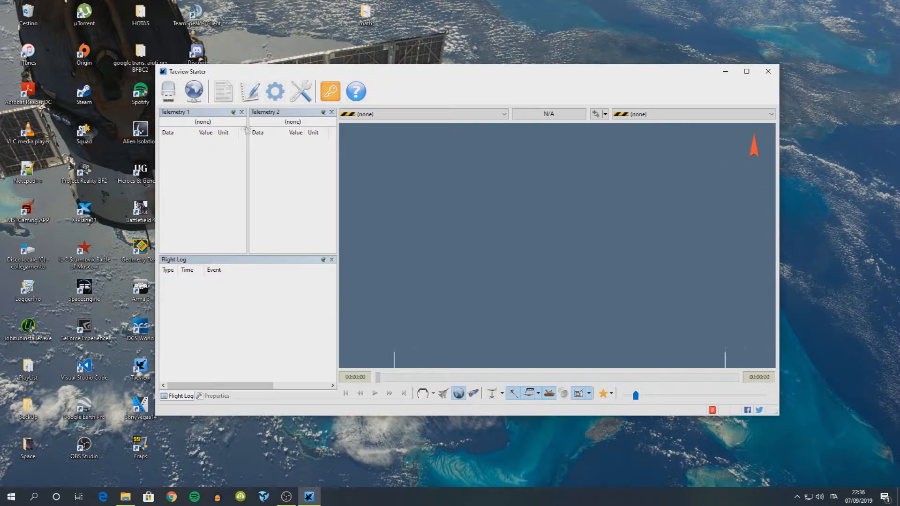
pyautogui.click(169, 91)
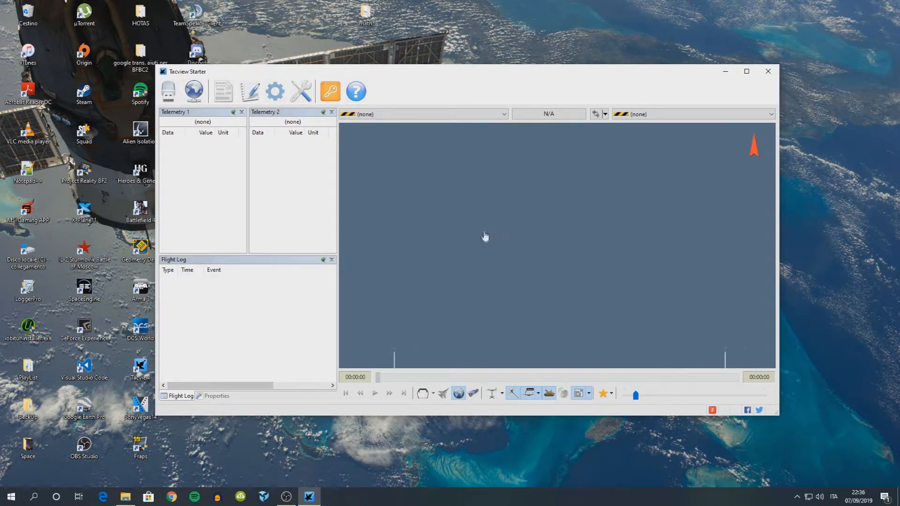
pyautogui.click(167, 91)
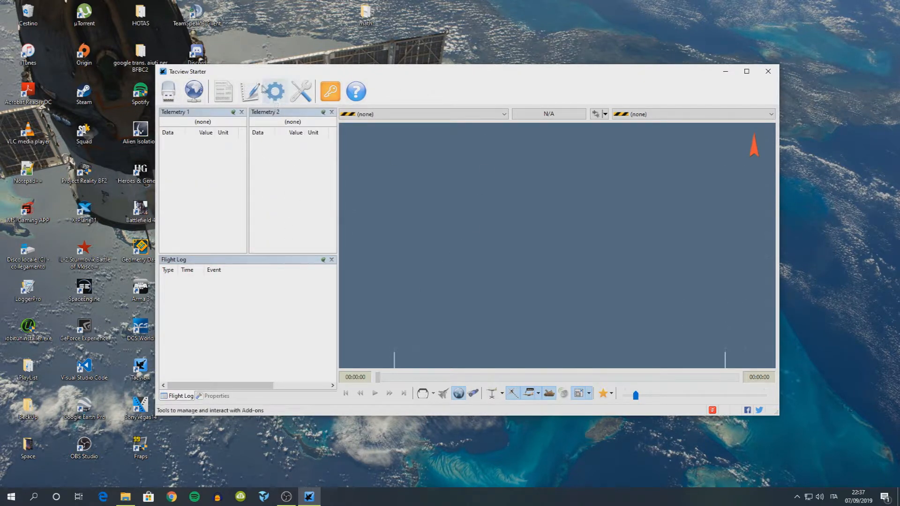
# Step: Choose the ACMI Files Recording Folder in Tacview settings and confirm the folder
pyautogui.click(275, 91)
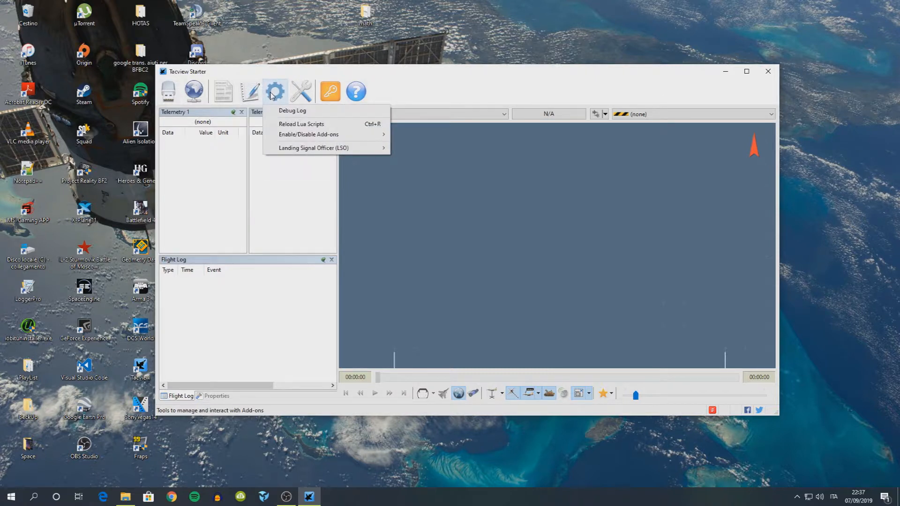
pyautogui.click(300, 91)
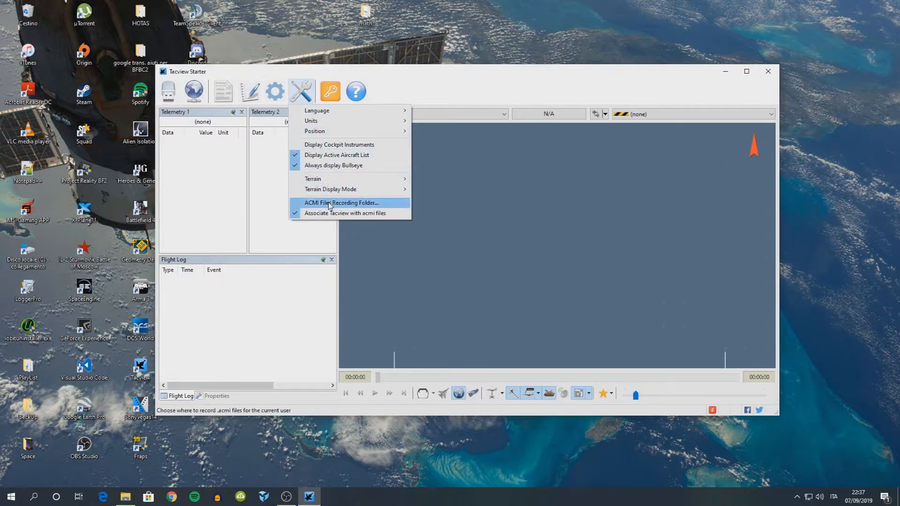
pyautogui.click(341, 202)
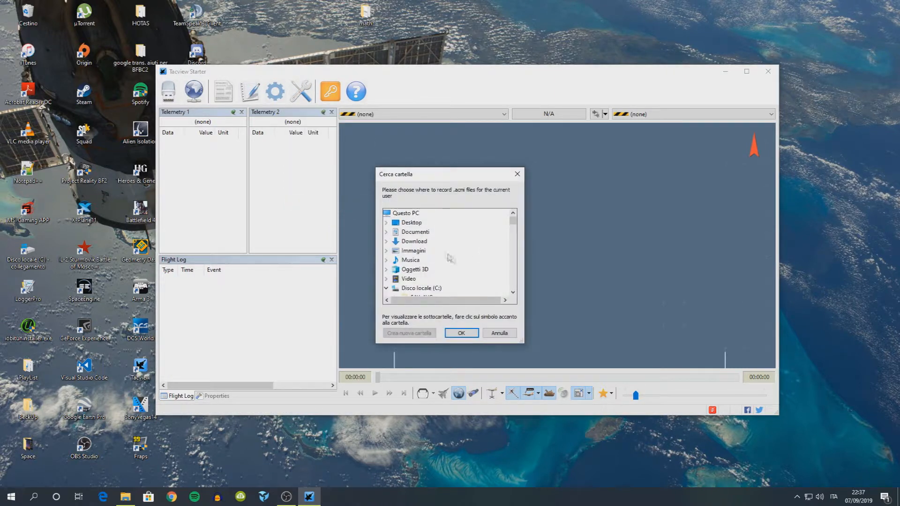
pyautogui.click(460, 333)
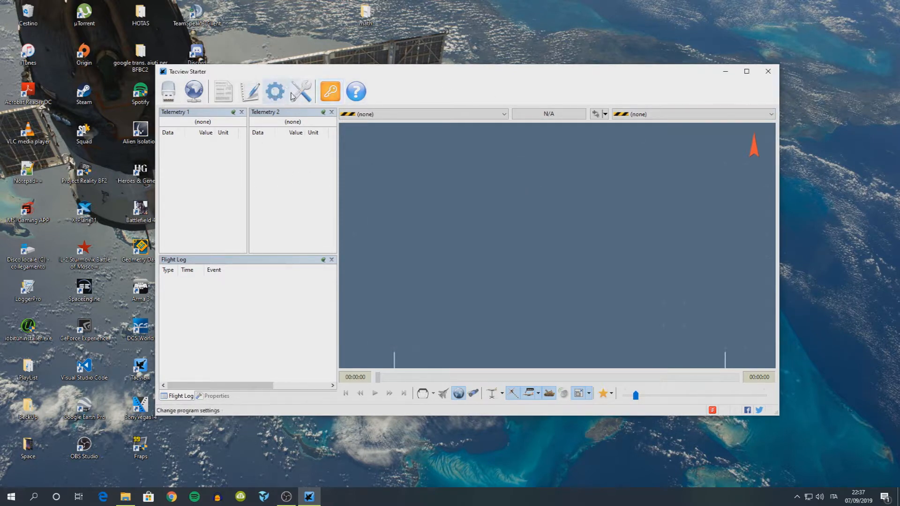
pyautogui.moveTo(725, 71)
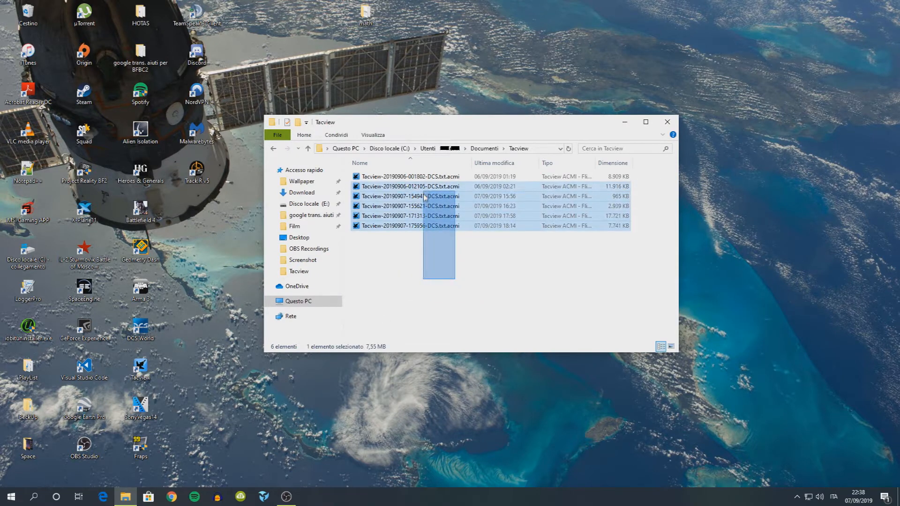
# Step: Check the latest .acmi recording in Documents\Tacview, then bring up OBS Studio
pyautogui.click(411, 177)
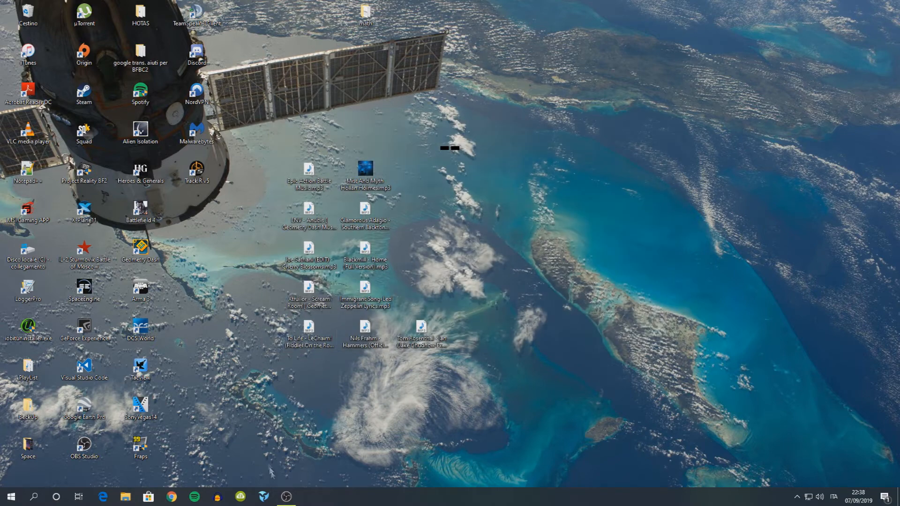
pyautogui.click(286, 497)
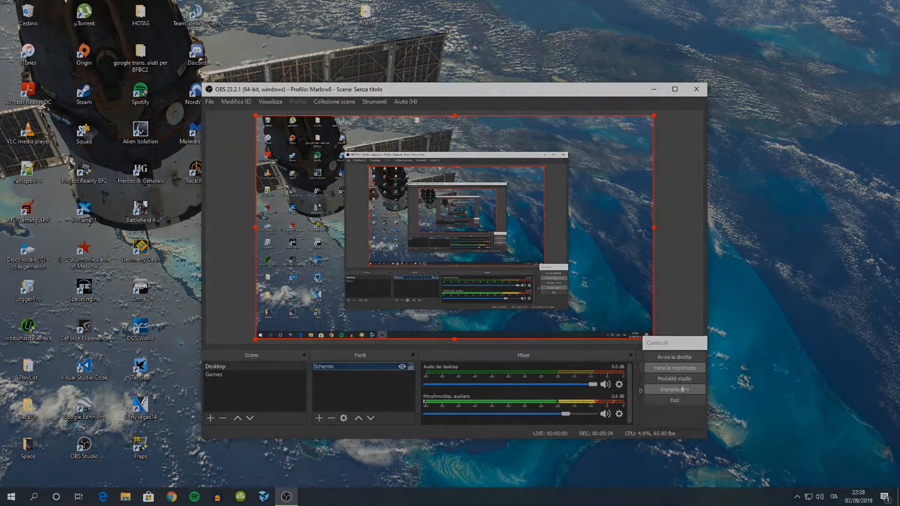